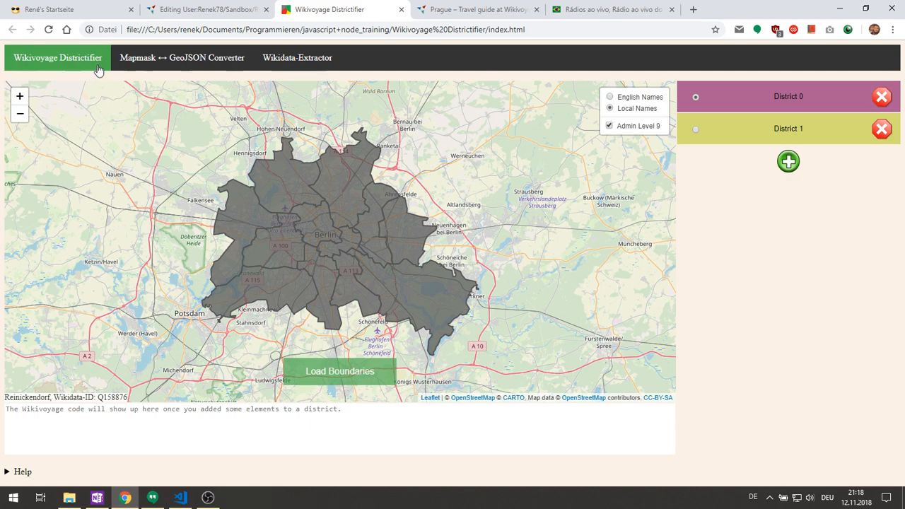
Step: Zoom out on the Prague guide's district map and return to its Districts section
click(477, 10)
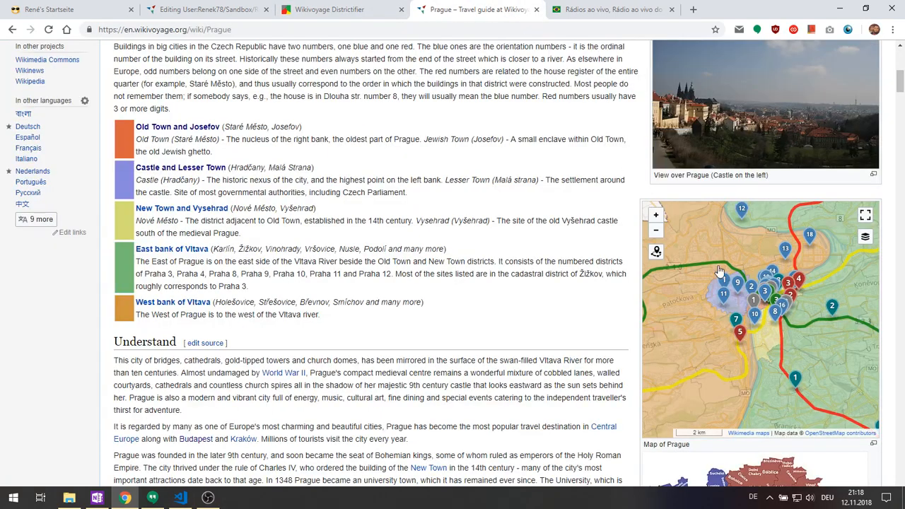
click(655, 230)
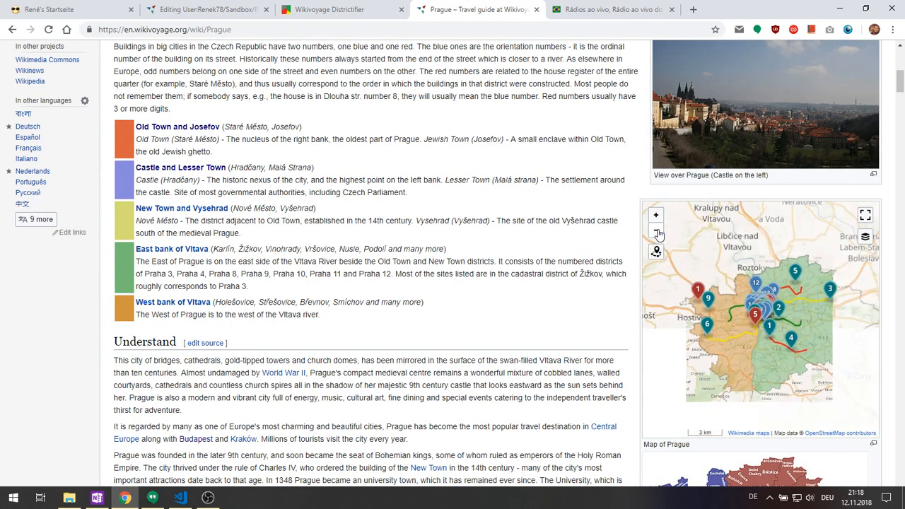
click(656, 231)
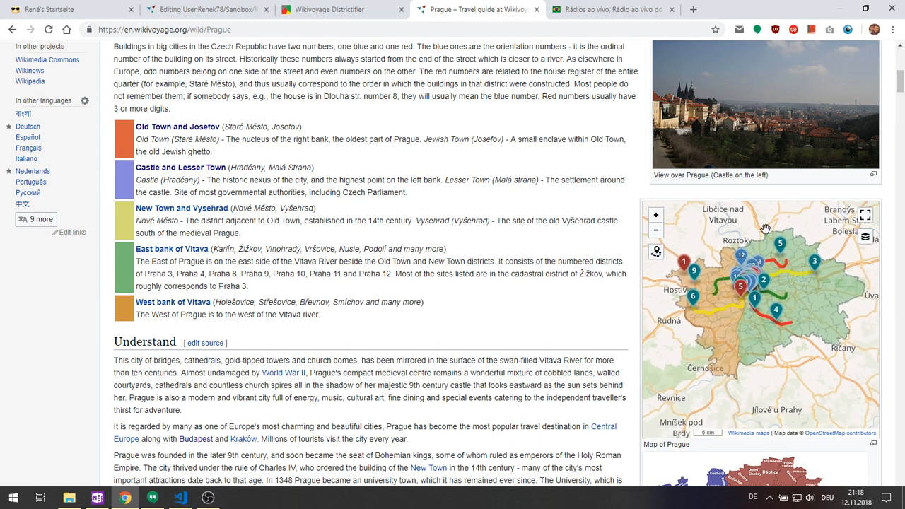
mouse_move(782, 384)
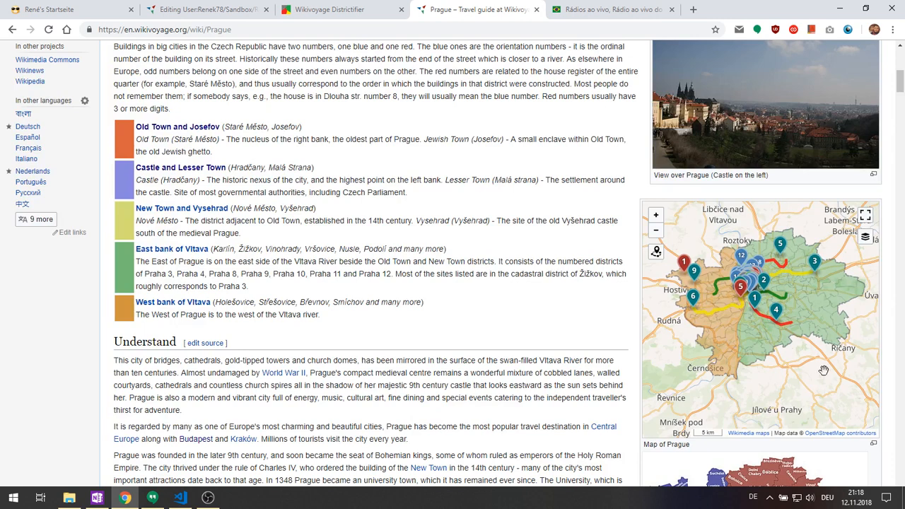
mouse_move(836, 342)
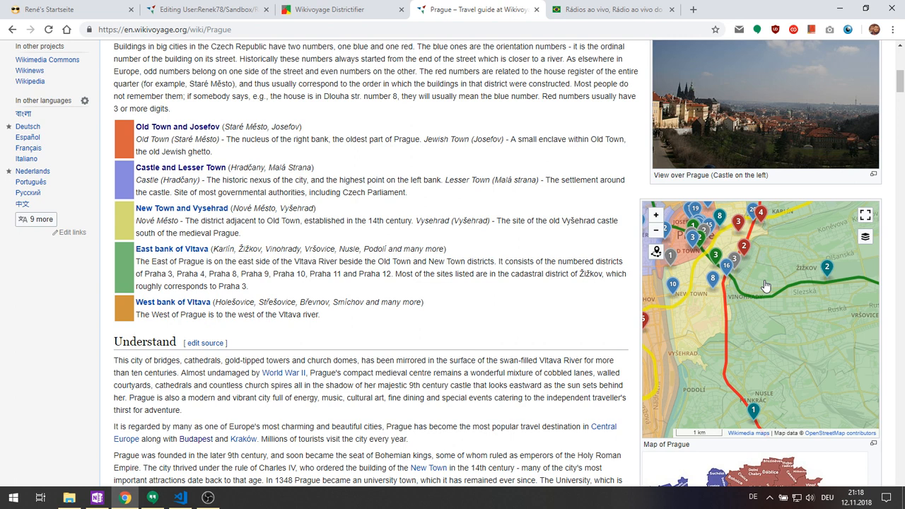
mouse_move(808, 310)
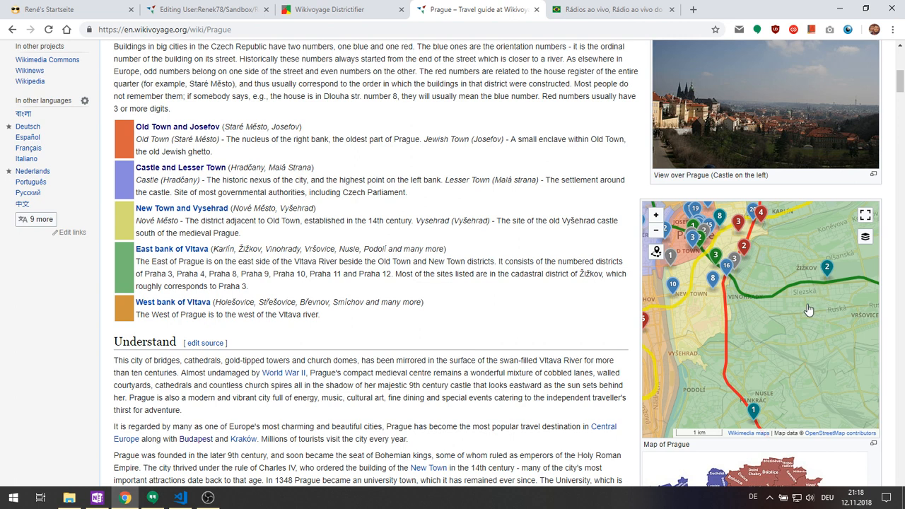
mouse_move(823, 352)
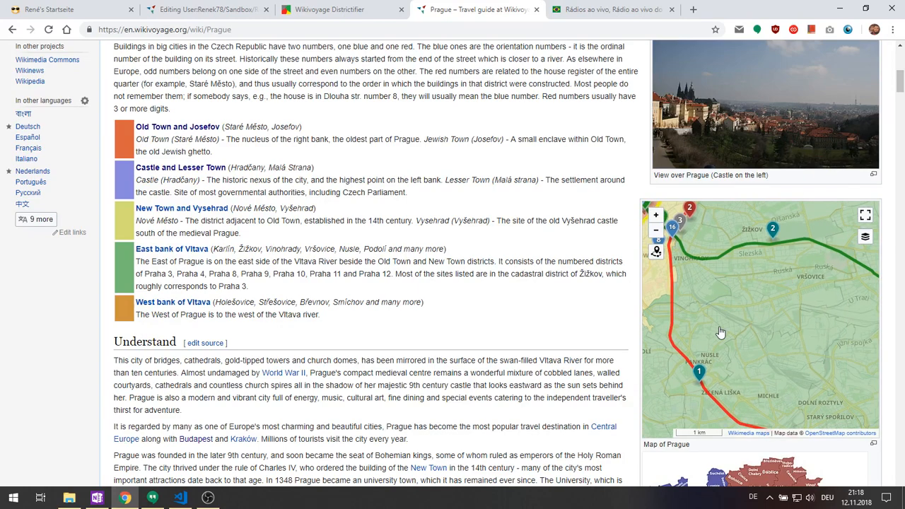
mouse_move(721, 297)
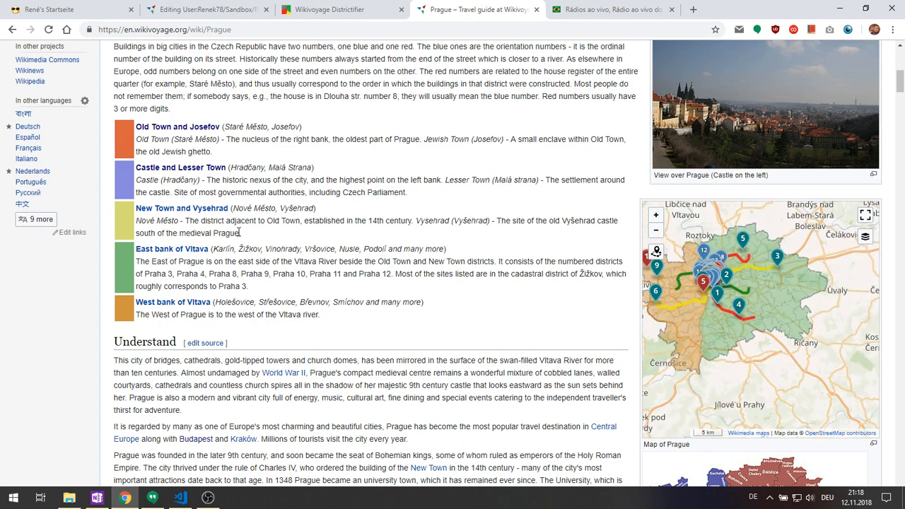
scroll(up, 3)
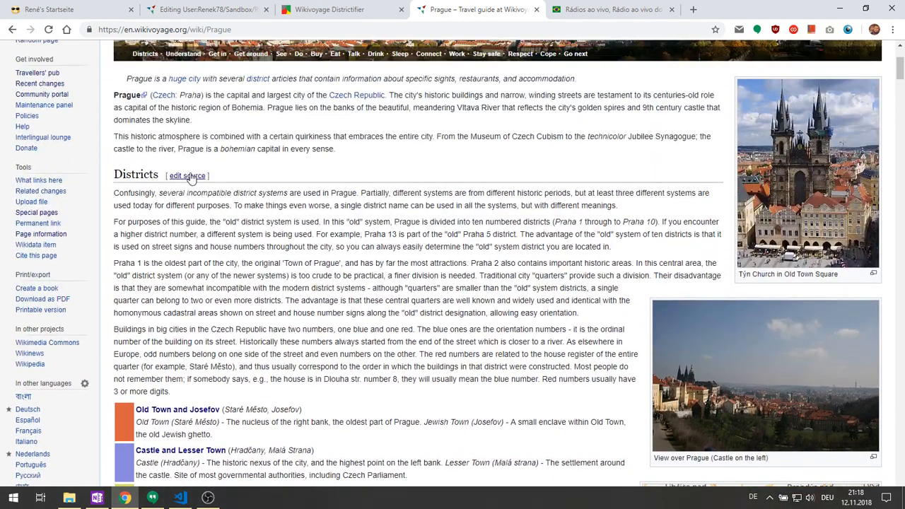
Step: View the Mapshape lines in the Prague Districts source, then return to the Districtifier
click(187, 175)
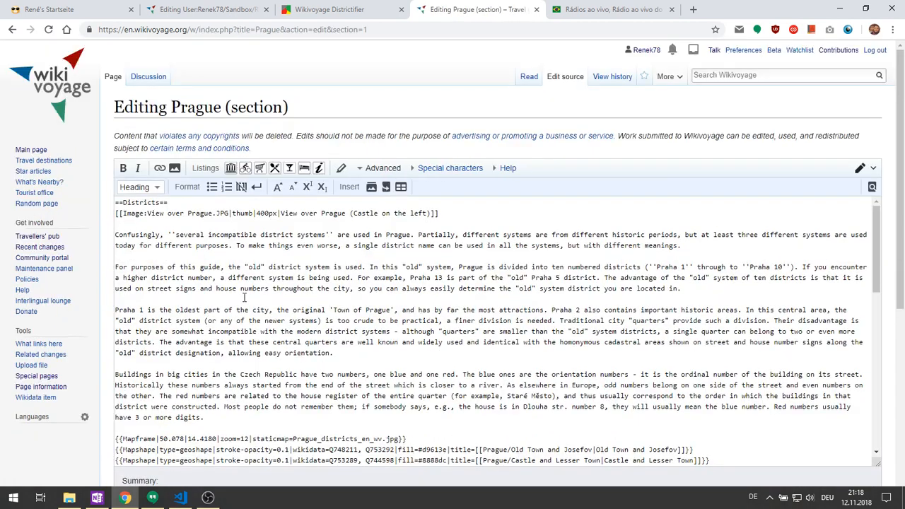
scroll(down, 3)
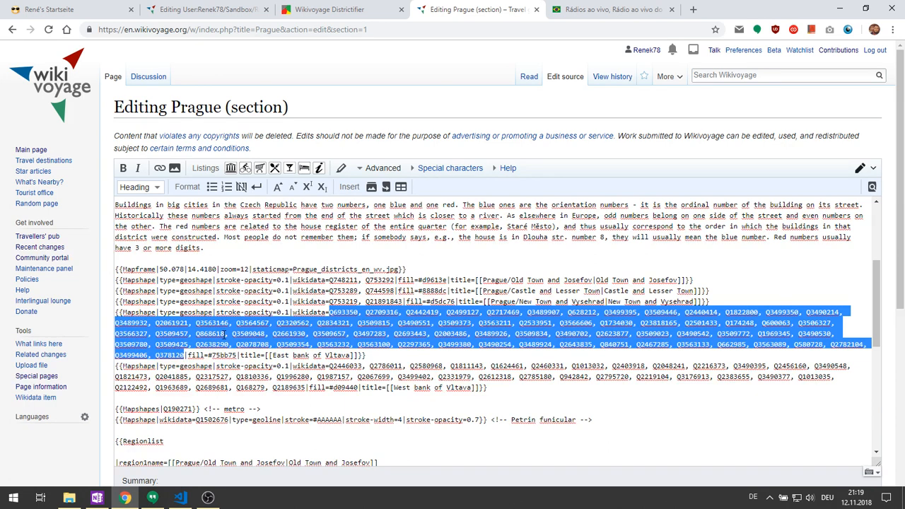
click(343, 10)
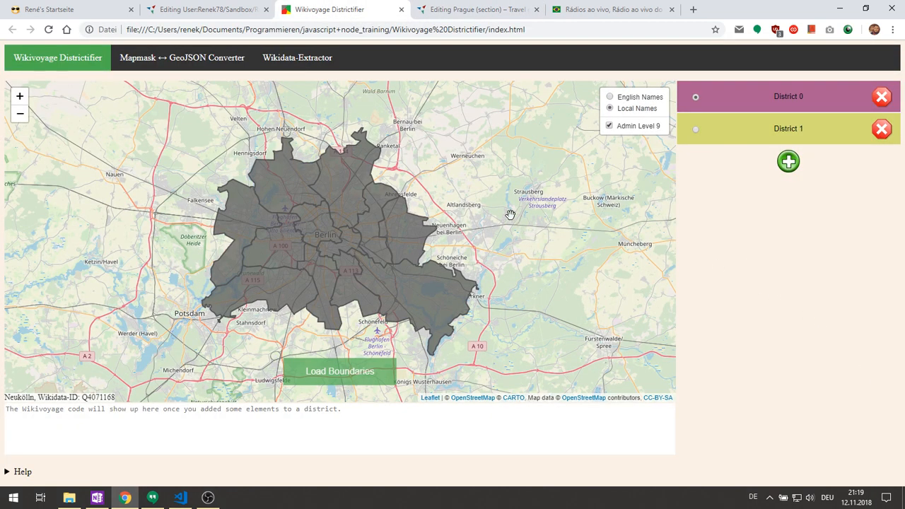
Step: Zoom out from Berlin to the world map and pan toward Australia and Sydney
scroll(down, 3)
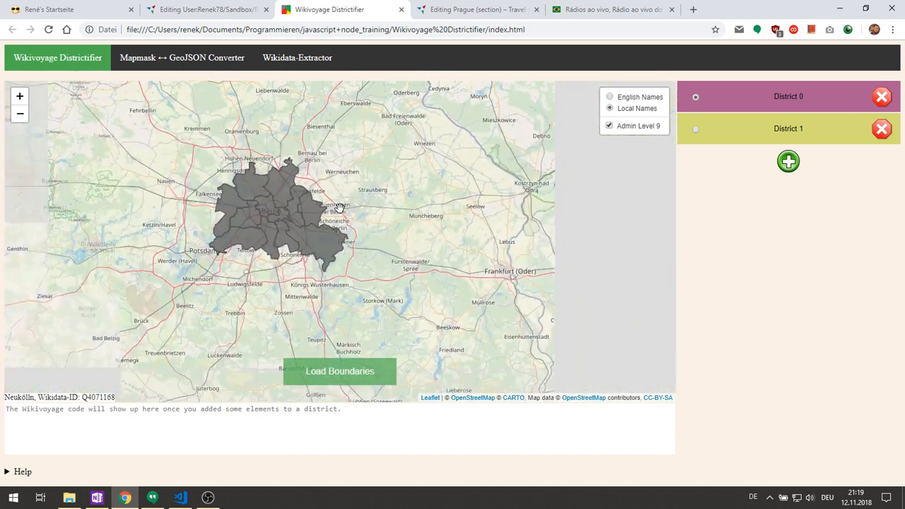
scroll(down, 3)
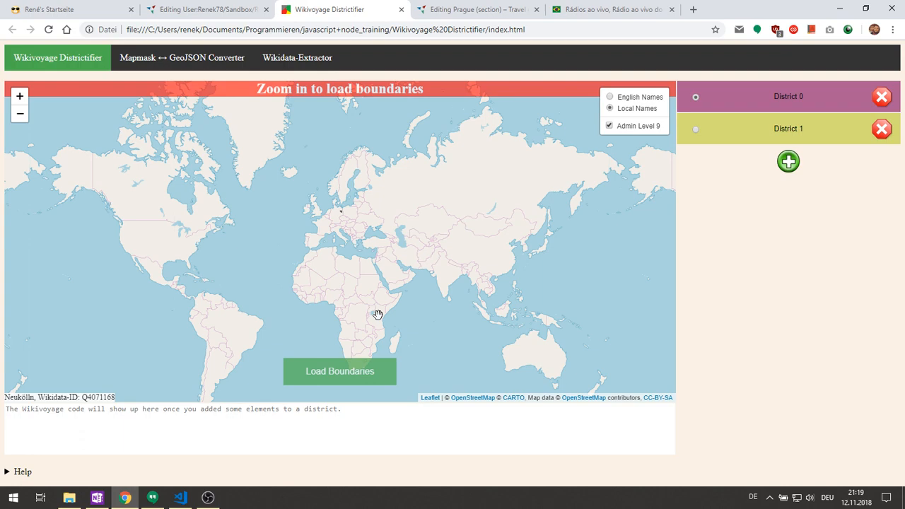
drag(378, 315, 445, 266)
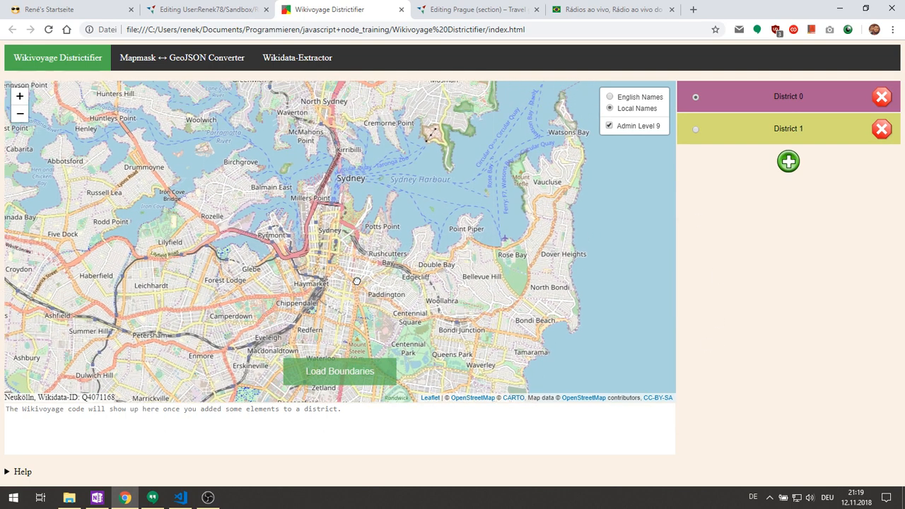
mouse_move(351, 377)
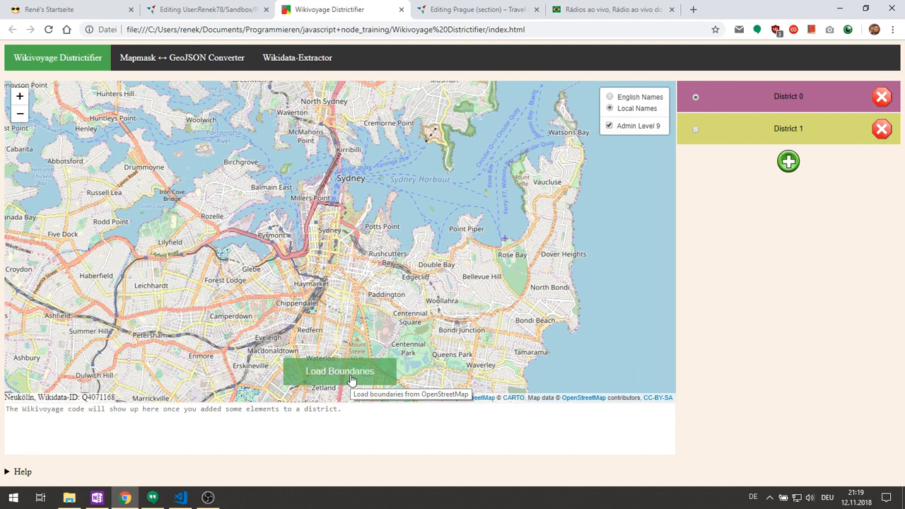
Step: Load Sydney's admin boundaries, keep only level 10 visible, and pan over the eastern harbour suburbs
click(339, 371)
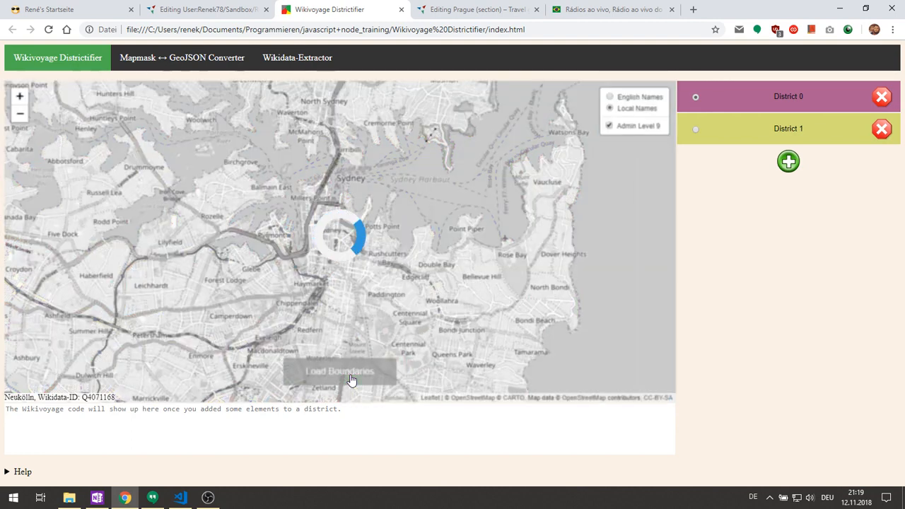
click(339, 371)
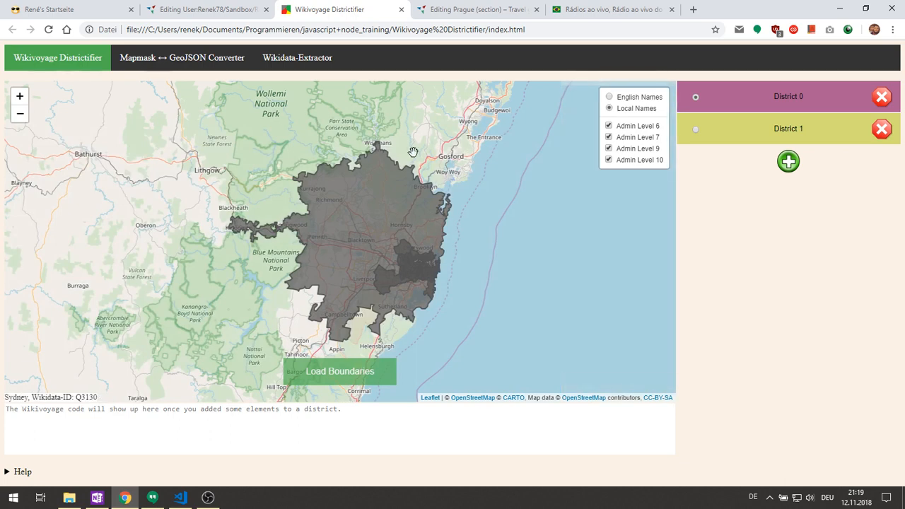
mouse_move(416, 331)
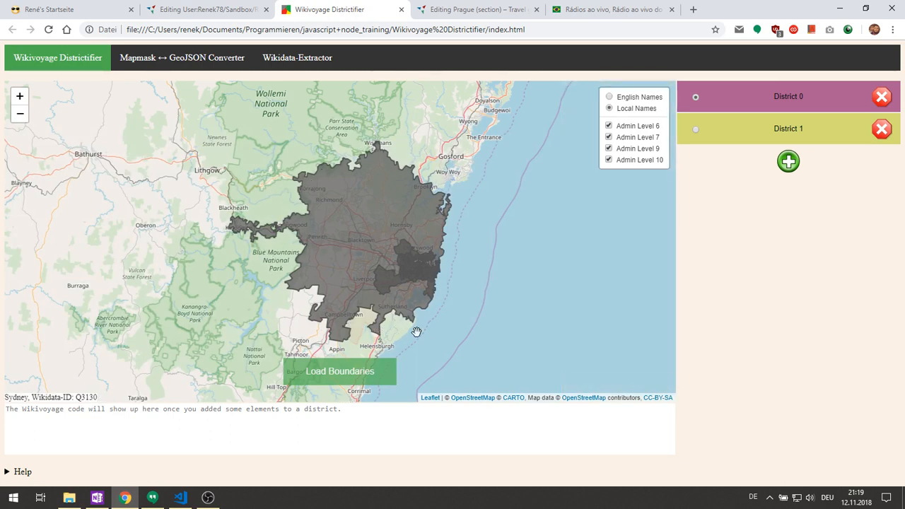
mouse_move(431, 277)
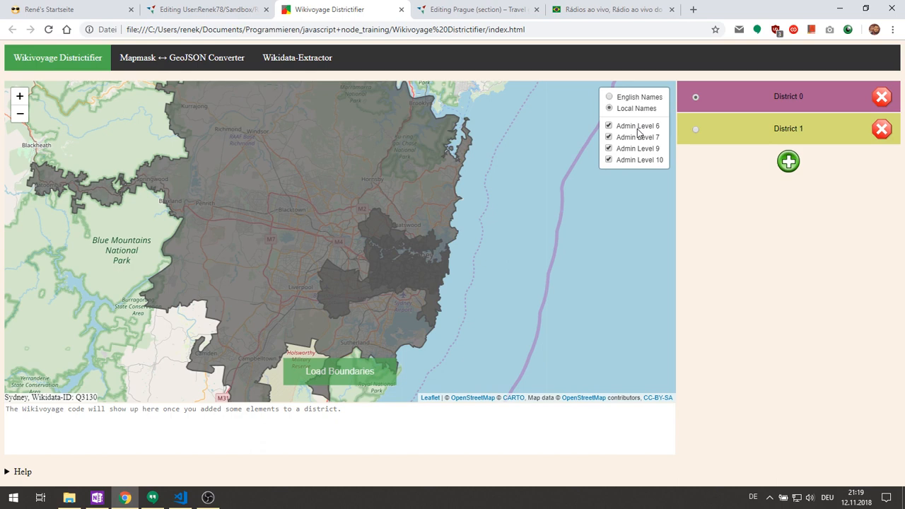
mouse_move(645, 131)
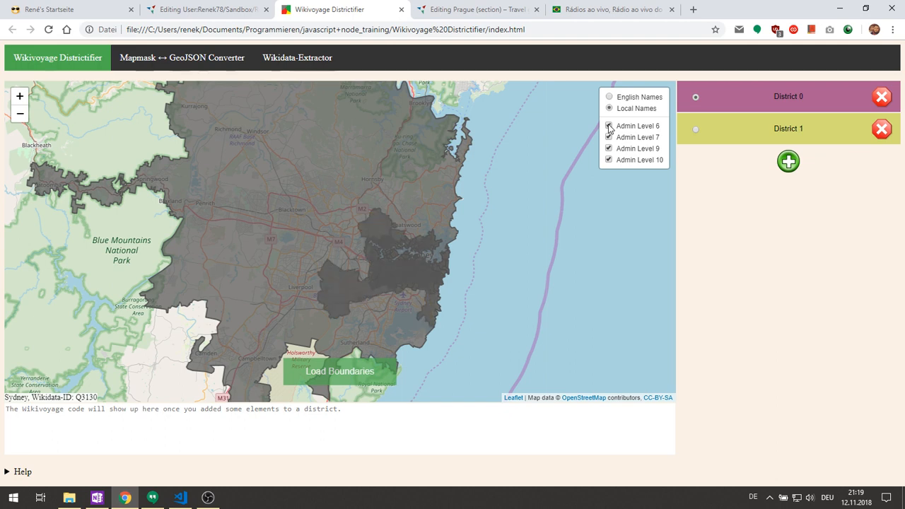
click(608, 125)
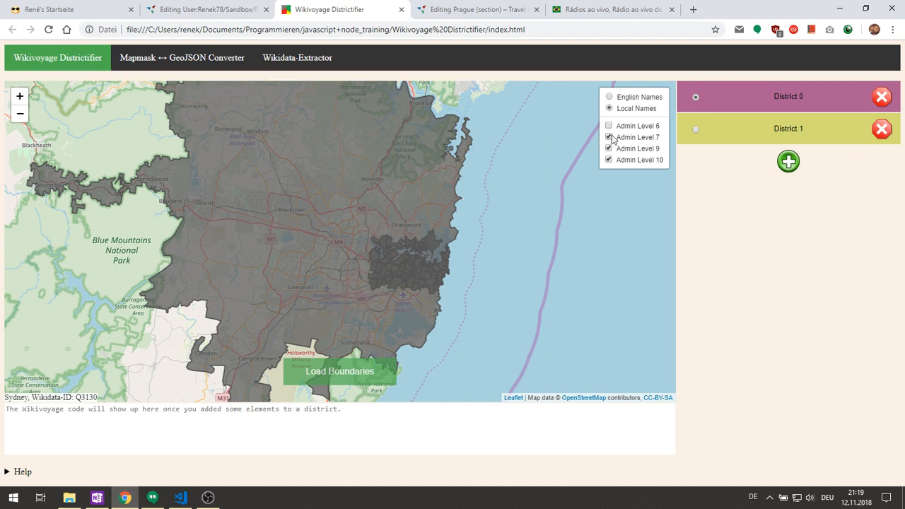
click(608, 137)
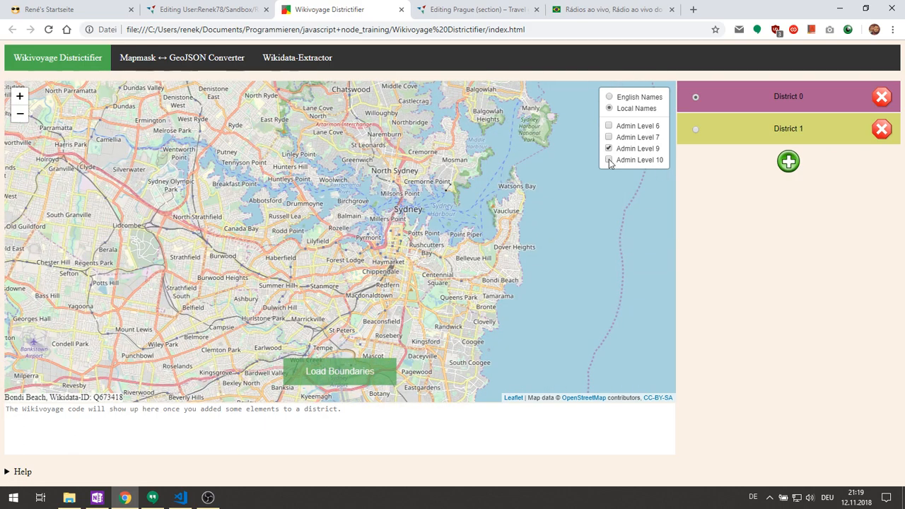
click(609, 148)
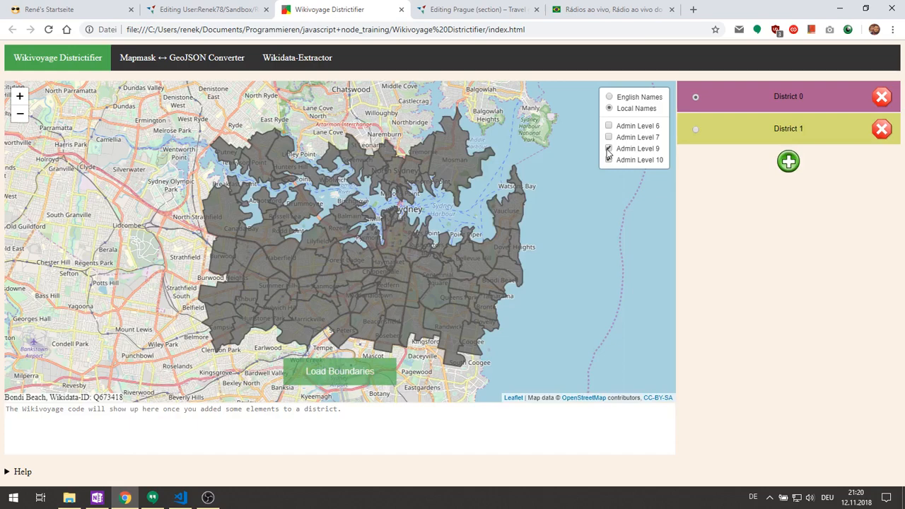
click(609, 160)
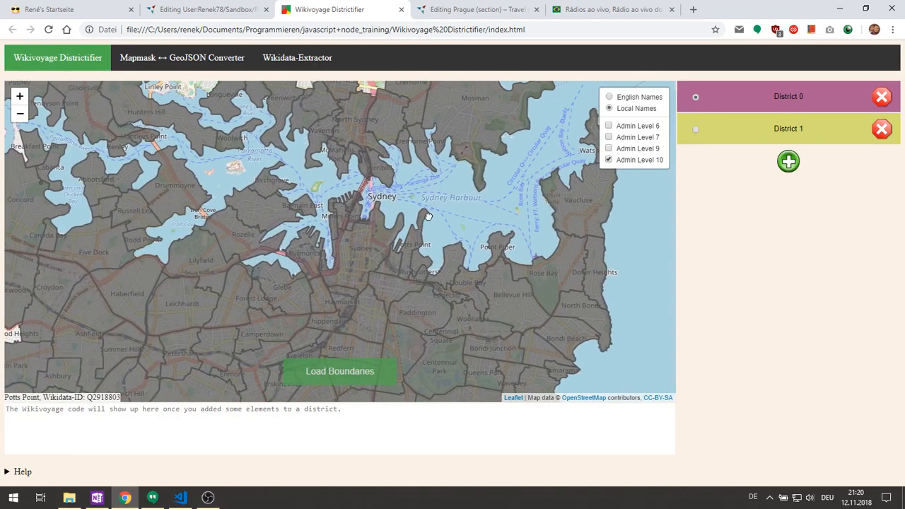
drag(425, 212, 449, 304)
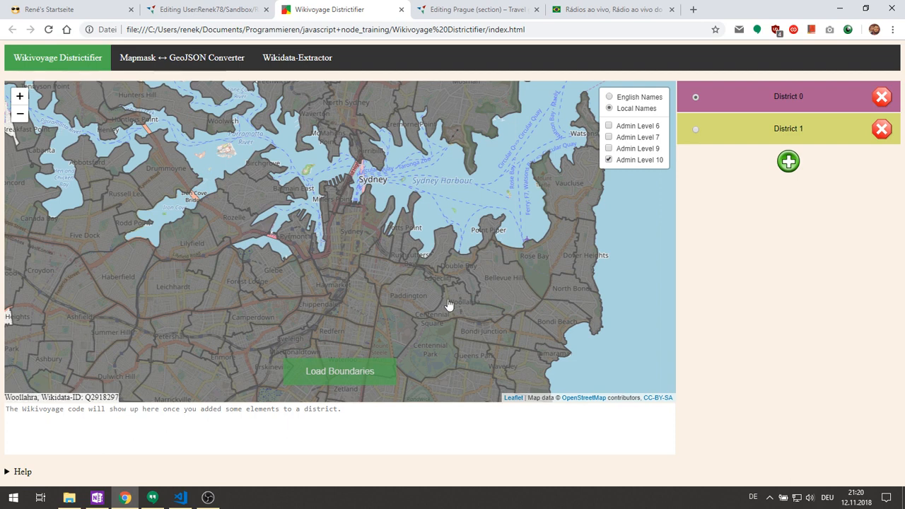
Step: Name the first district Centre and add a central Sydney suburb to it
click(788, 96)
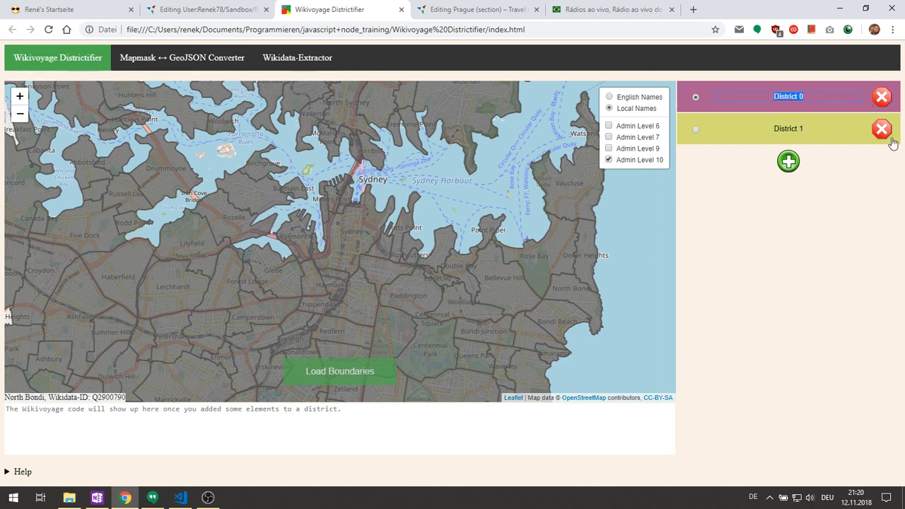
mouse_move(882, 129)
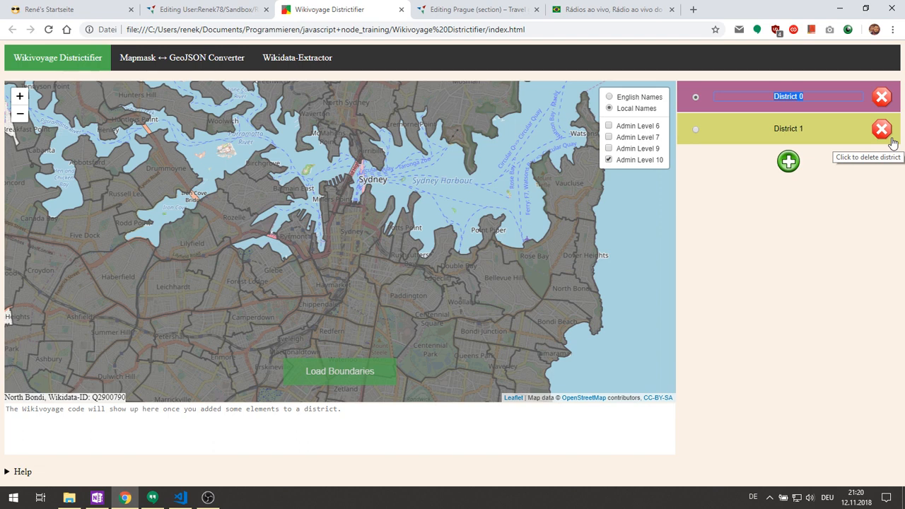
text(C)
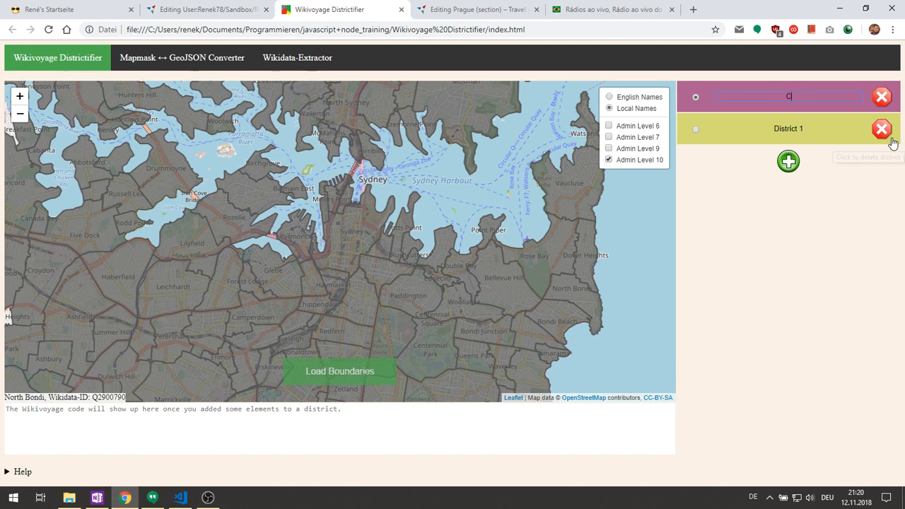
text(Centre)
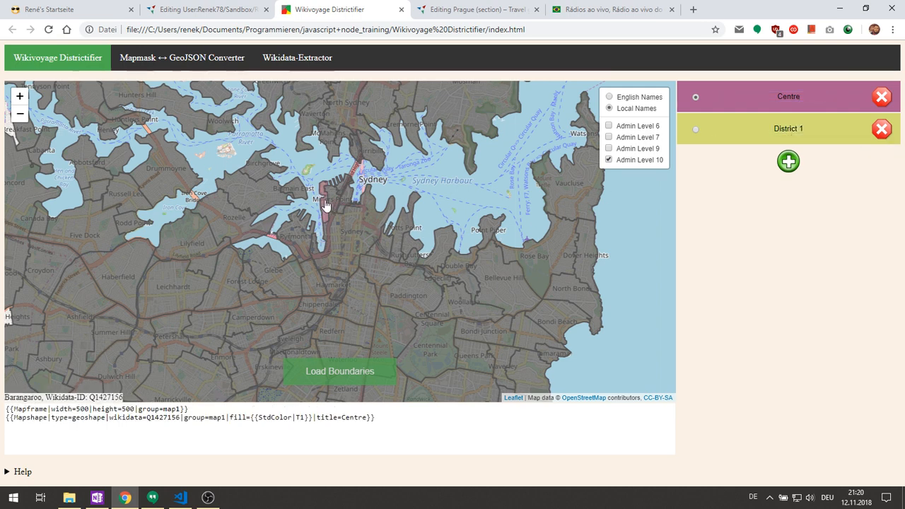
click(336, 195)
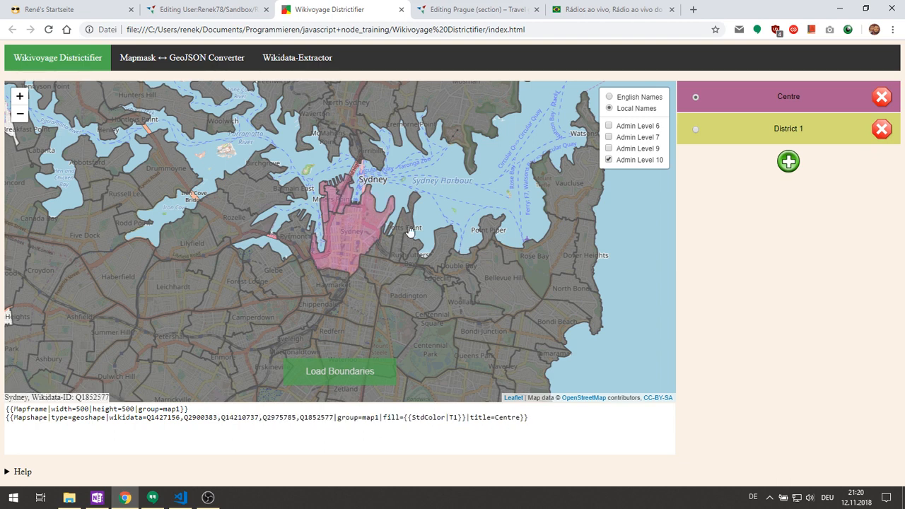
double_click(787, 128)
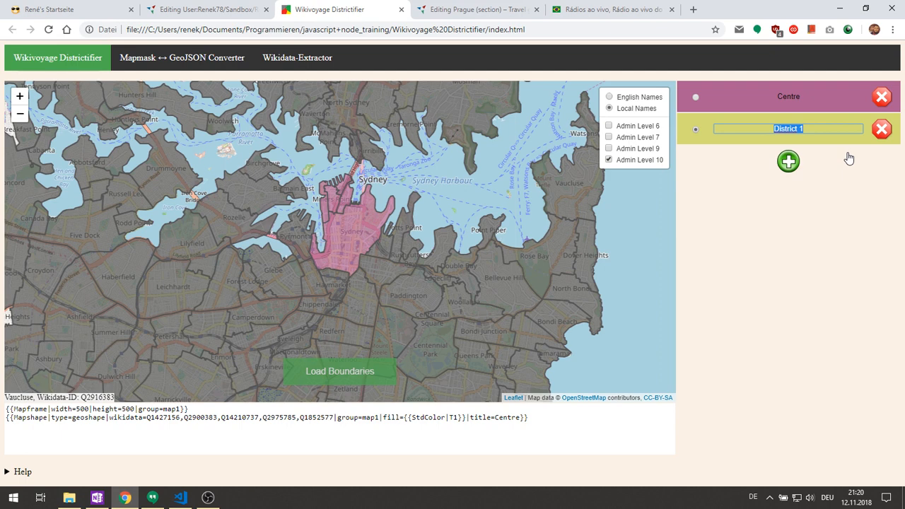
Step: Name the second district East and add Woollahra, Rose Bay, Vaucluse and a coastal suburb
text(East)
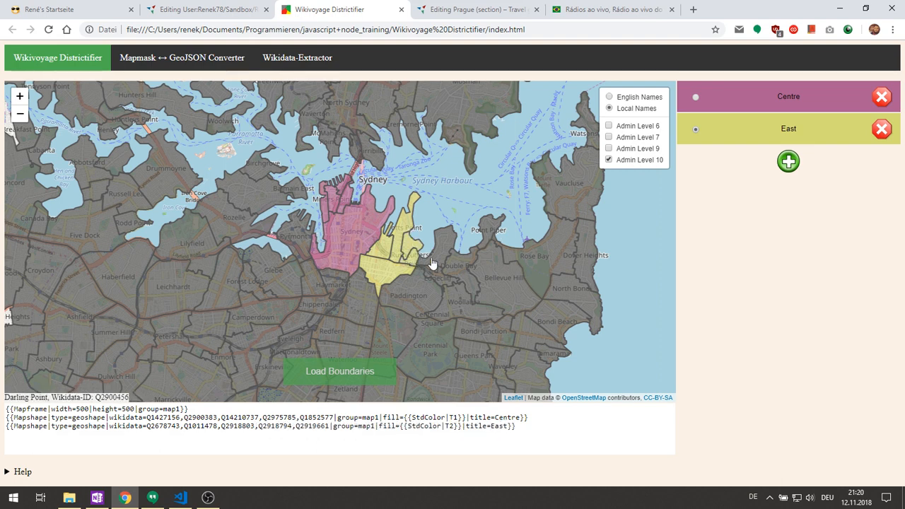
click(473, 297)
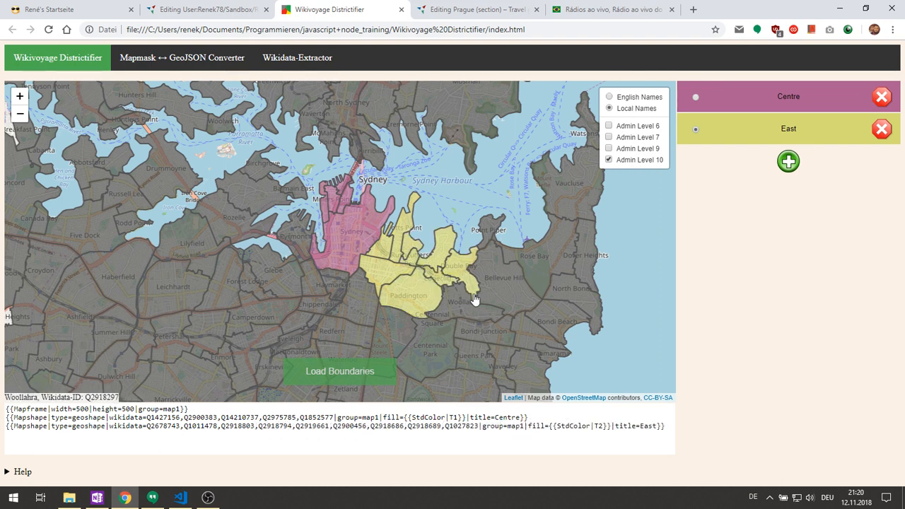
click(550, 264)
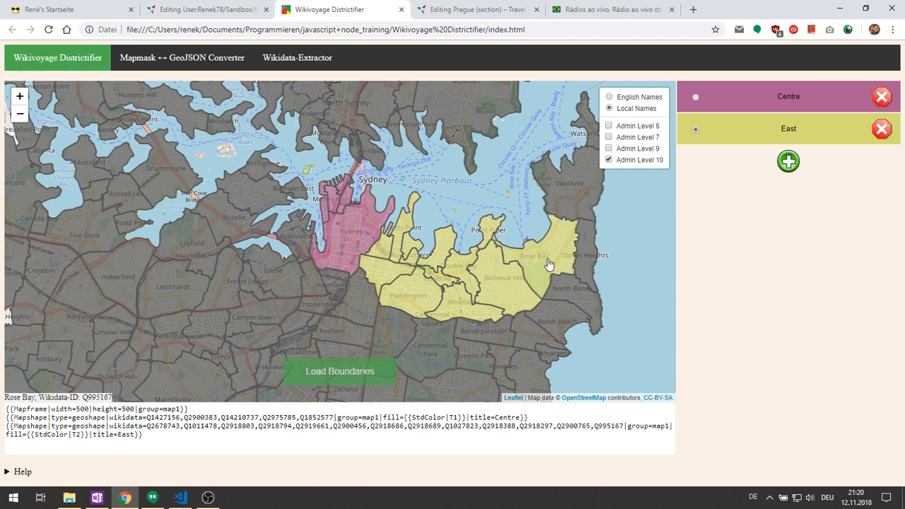
mouse_move(565, 250)
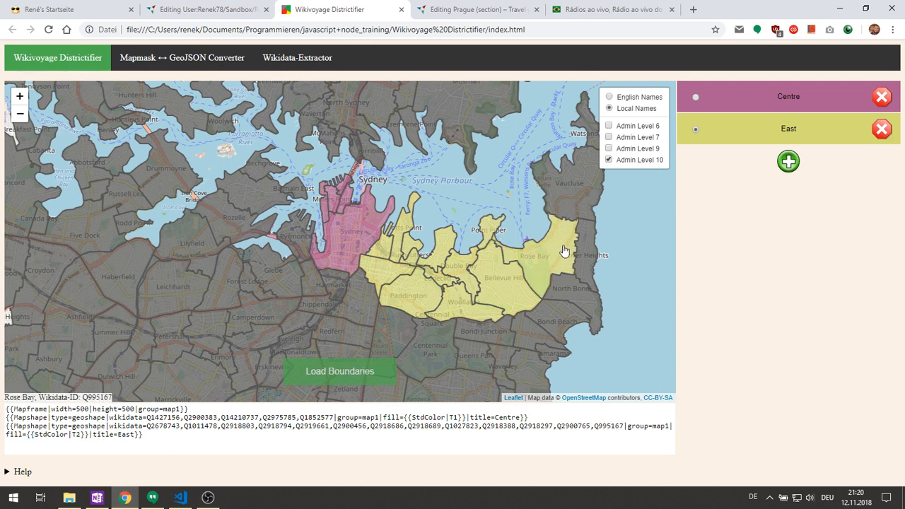
click(563, 251)
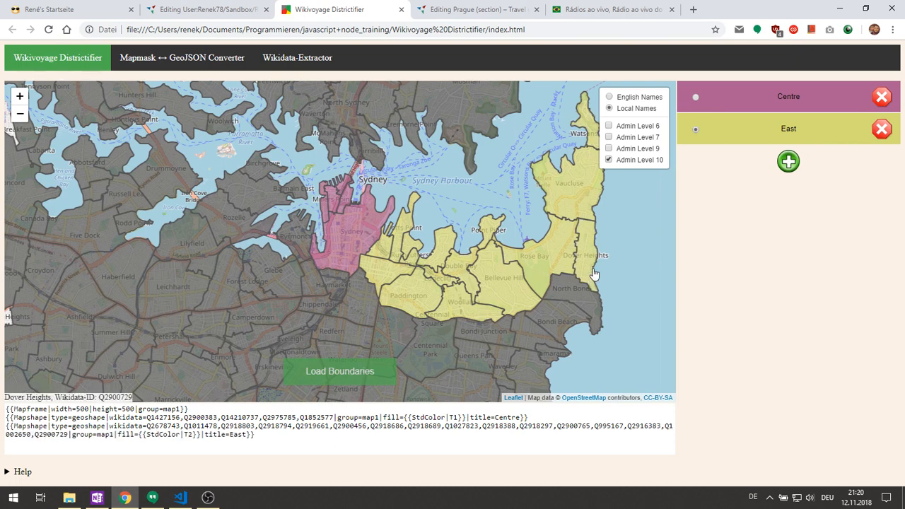
click(788, 161)
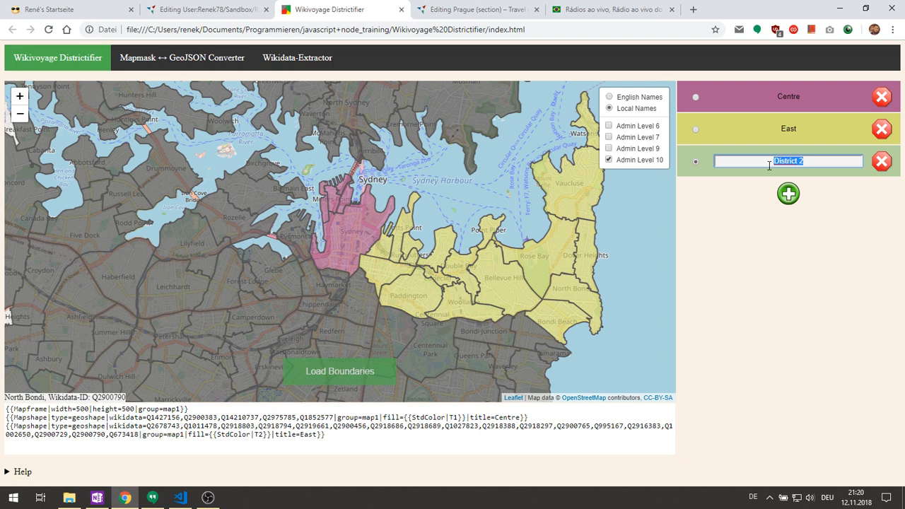
Step: Name the new third district West and add an inner-west suburb to it
text(West)
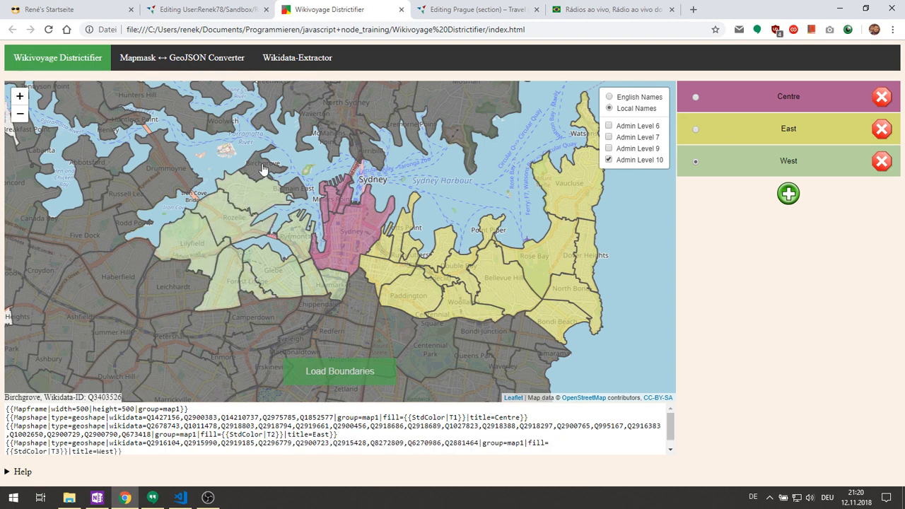
click(265, 170)
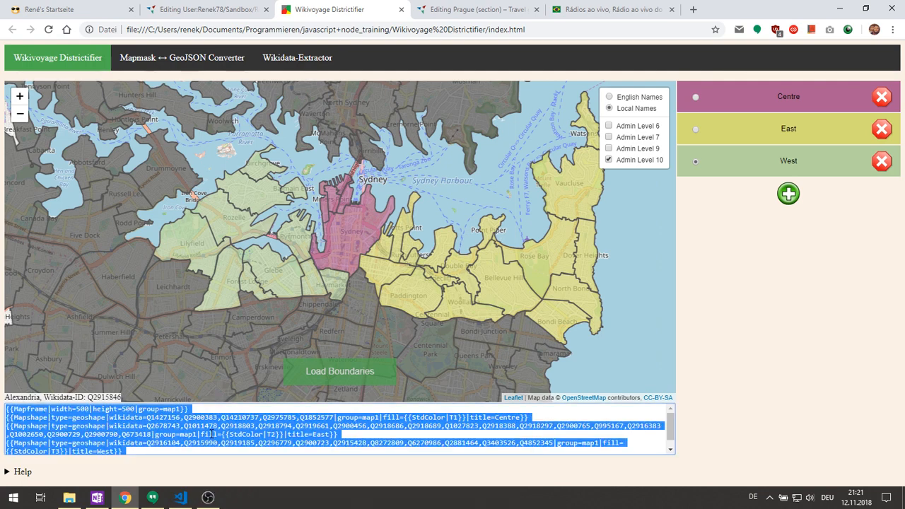
mouse_move(431, 186)
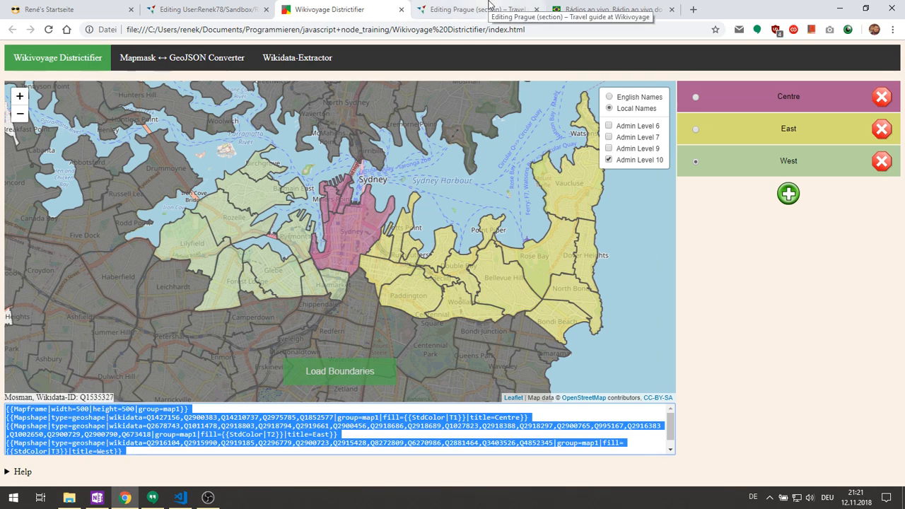
Step: Go to the Prague editing page and then the Wikivoyage sandbox editing page
click(478, 10)
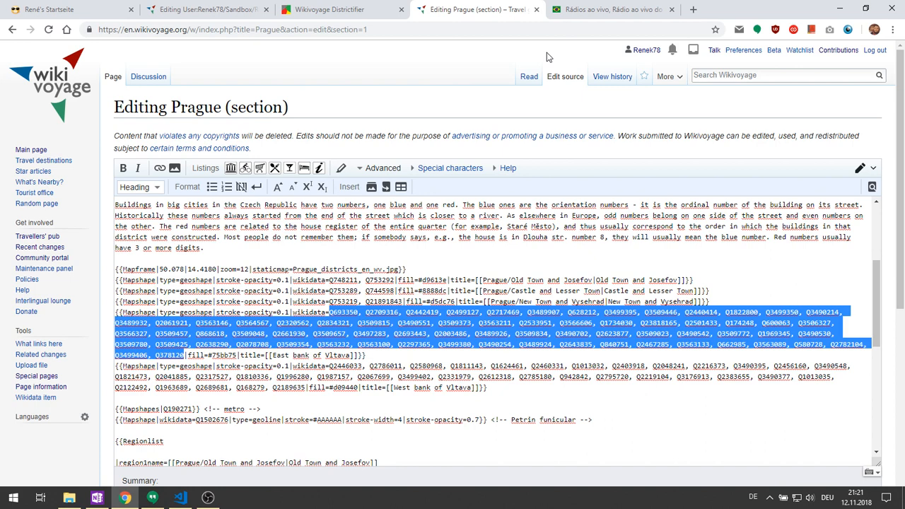
click(205, 9)
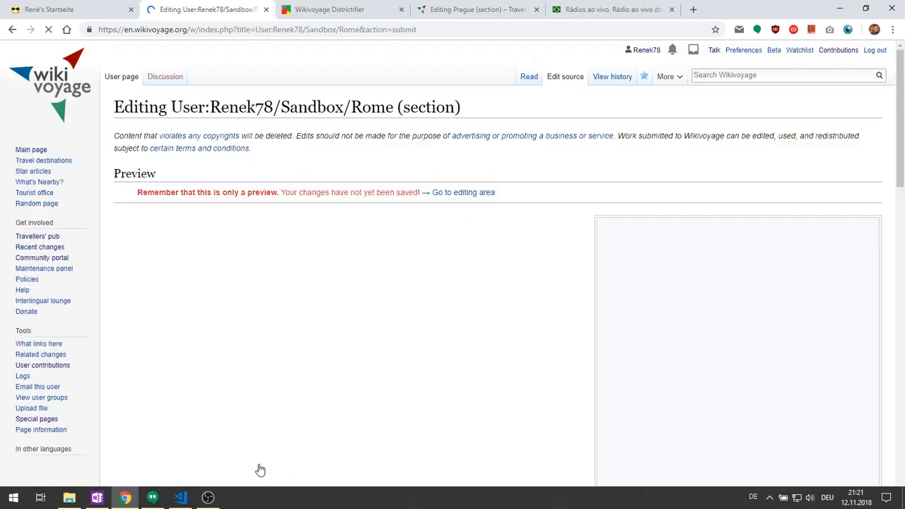
Step: View the sandbox map preview, then return to the Districtifier's Centre name field
scroll(down, 3)
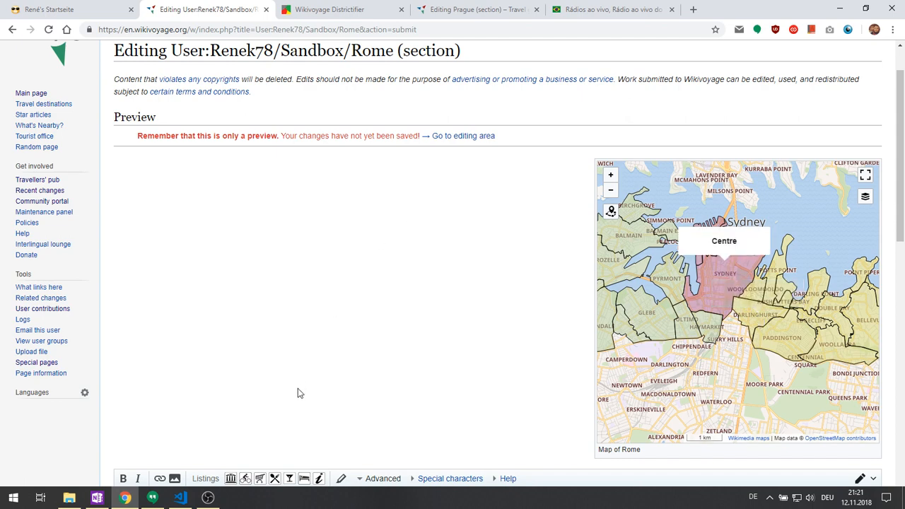
click(343, 9)
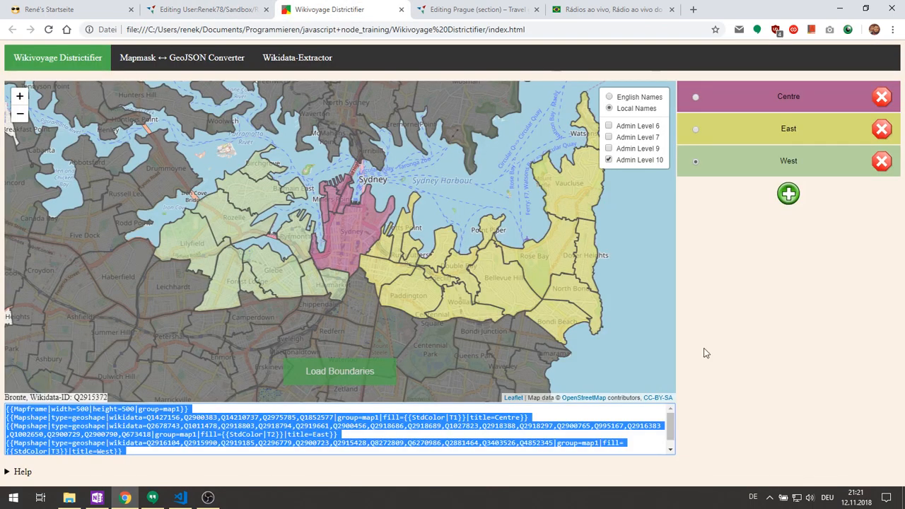
click(788, 96)
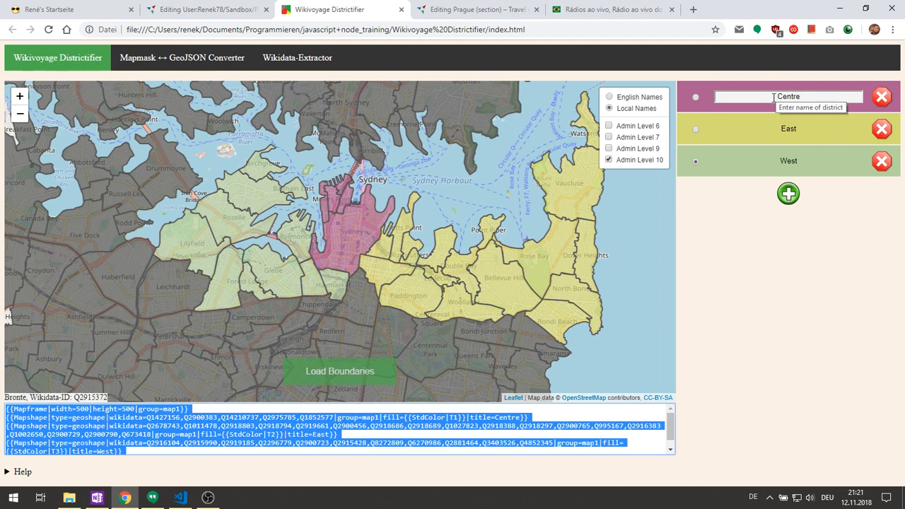